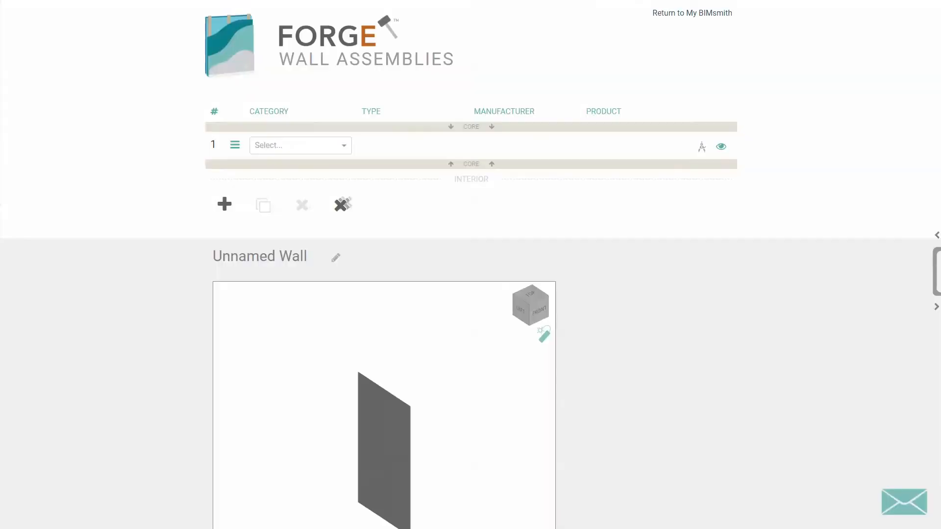
Make layer 1 a 5/8" Homasote 440 SoundBarrier sound attenuation board; enter 'paint' for layer 2
left_click(299, 145)
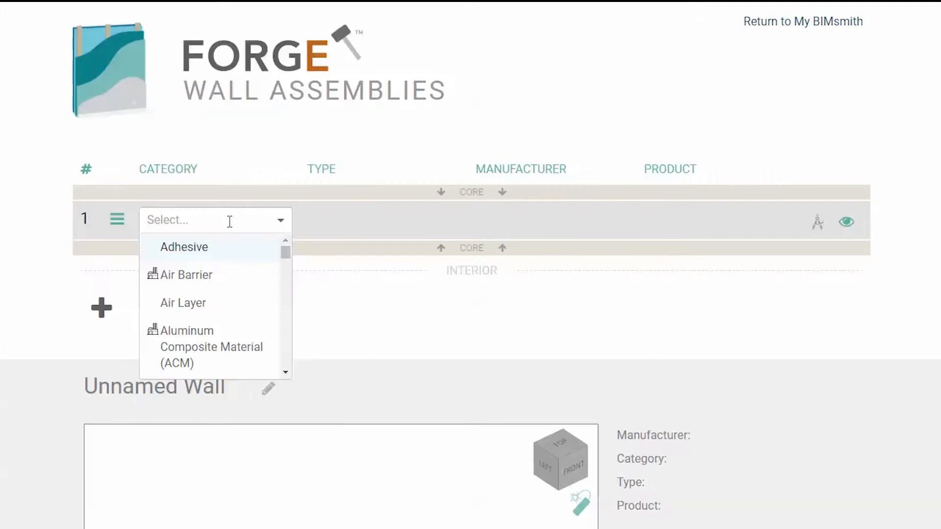
left_click(184, 246)
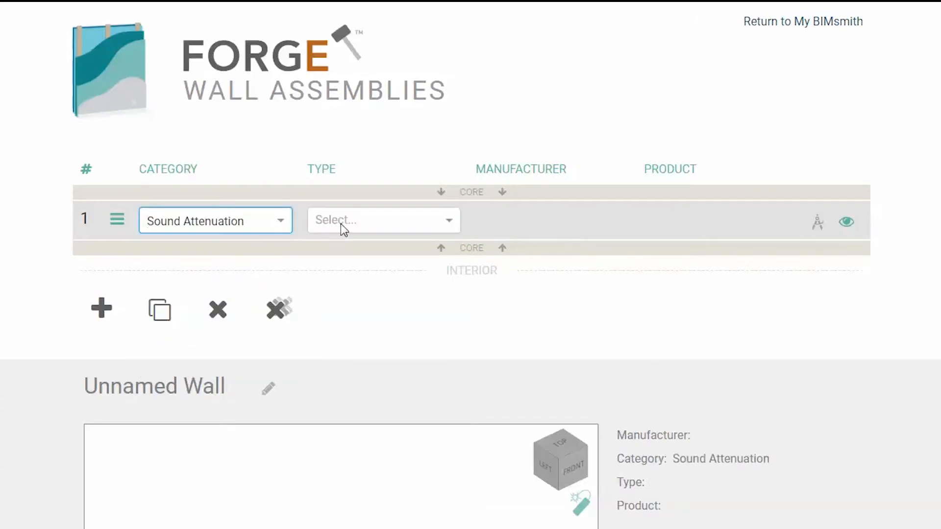
left_click(383, 220)
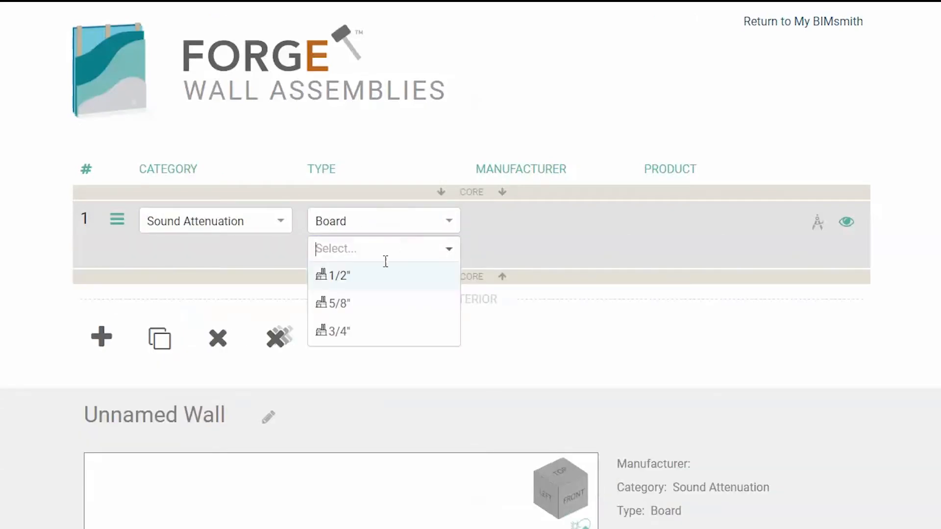
left_click(339, 303)
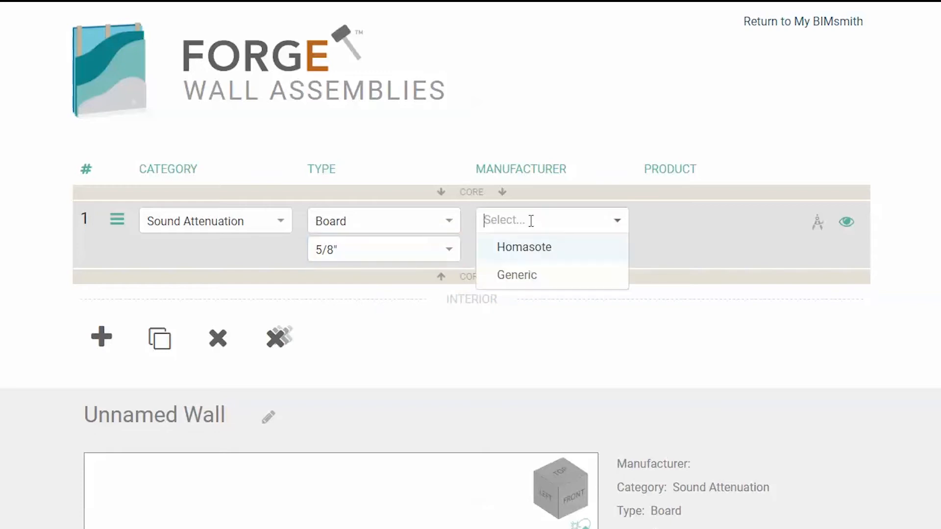
left_click(523, 247)
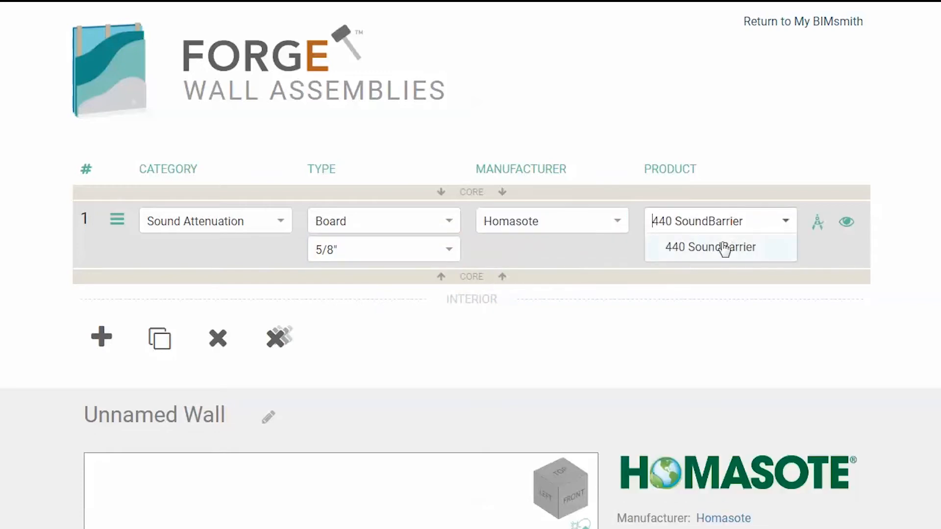
type("paint")
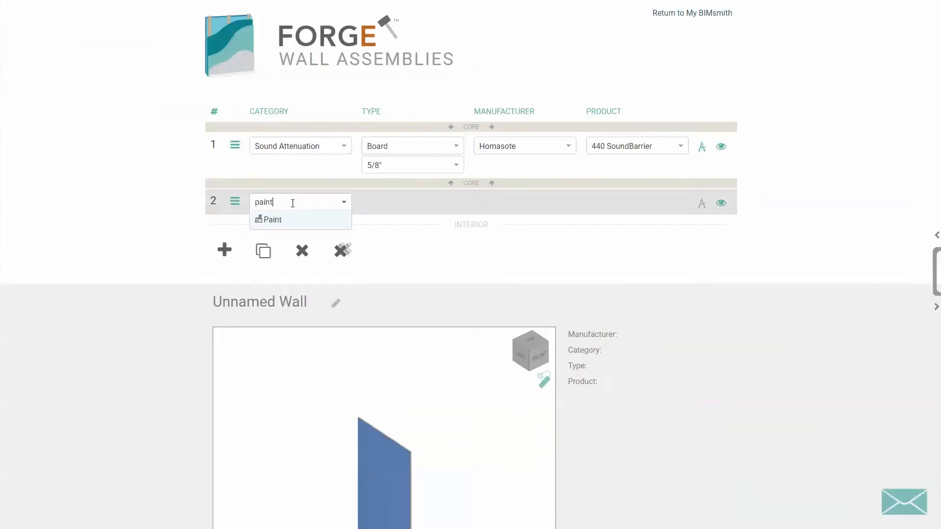
Set layer 2 to Interior (Latex) paint with Eggshell finish, then add a new layer
left_click(272, 219)
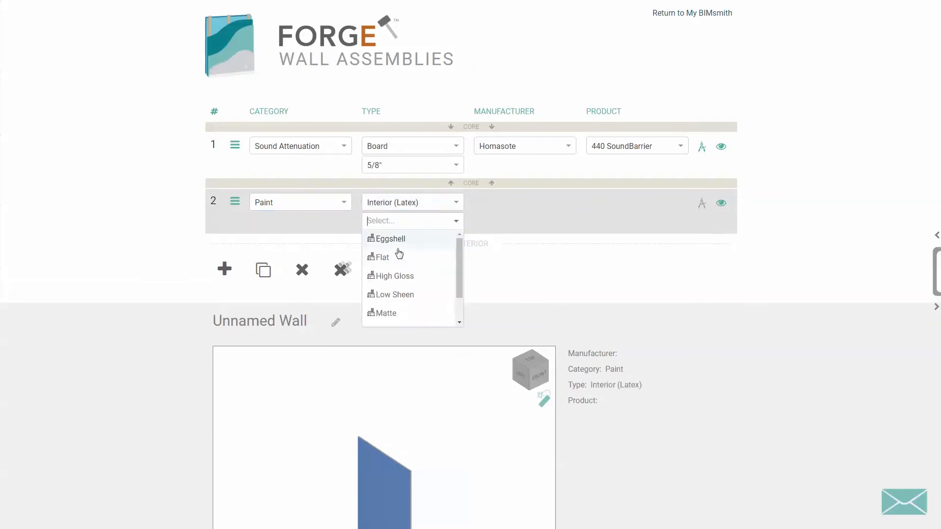
left_click(390, 238)
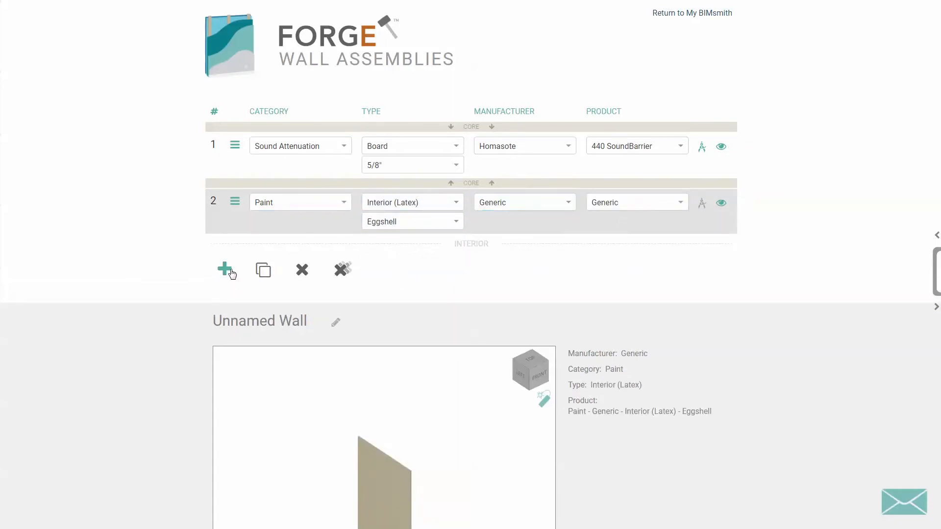
left_click(227, 269)
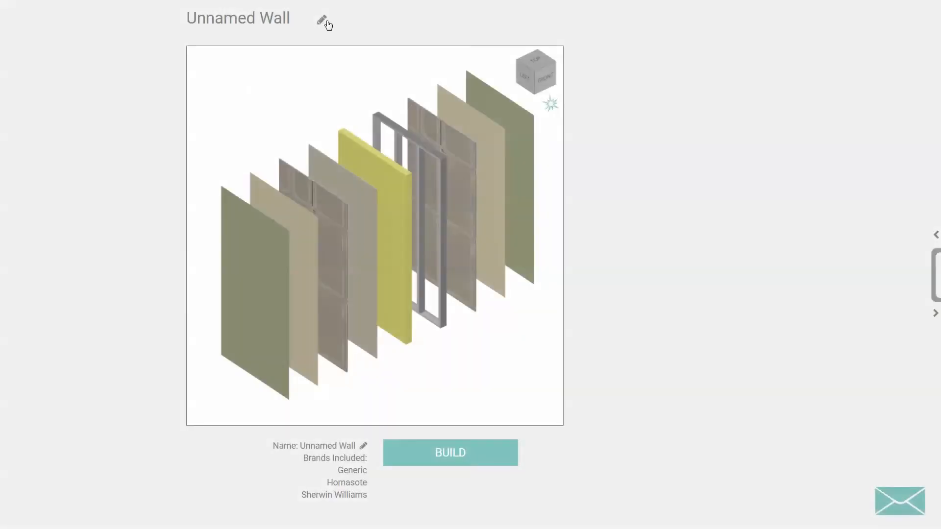
Rename Unnamed Wall to '440 SoundBarrier - STC 53 Wall' and build the assembly
type("4")
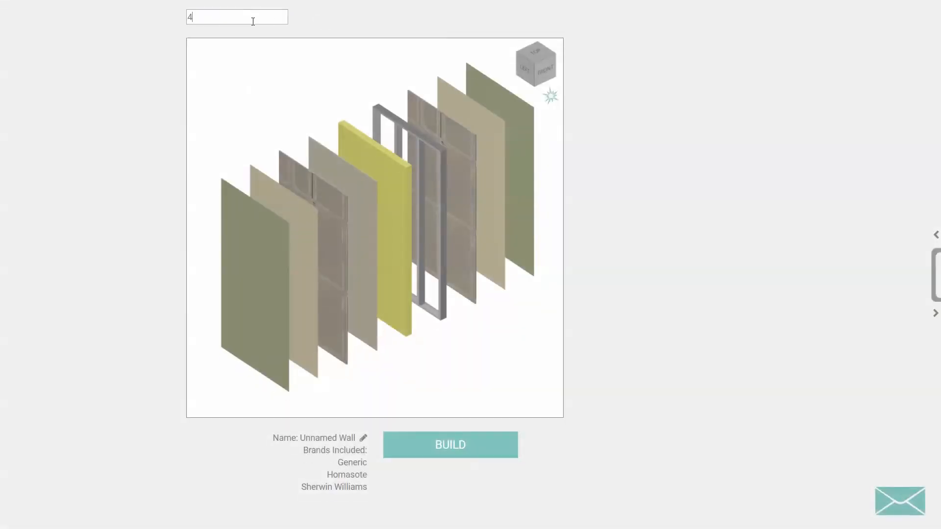
type("40 SoundBarrier - STC 53 Wall")
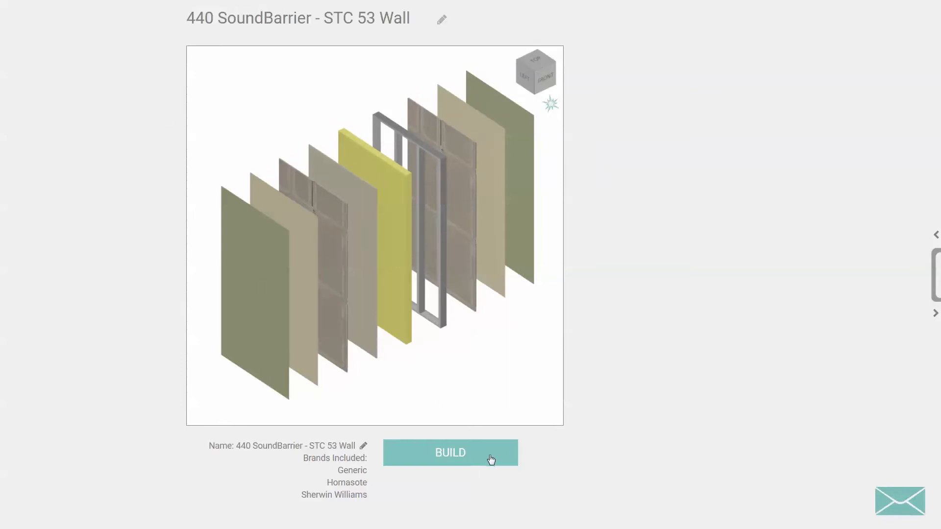
left_click(450, 453)
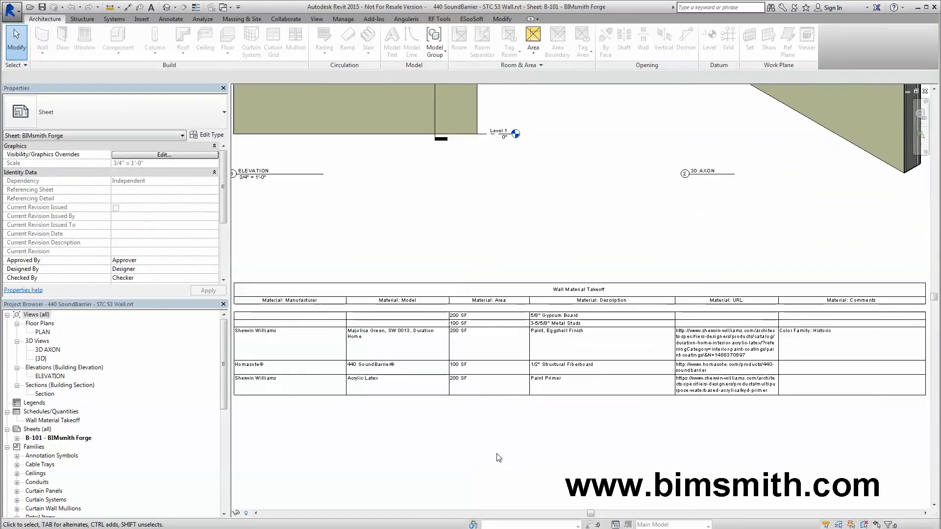
mouse_move(508, 415)
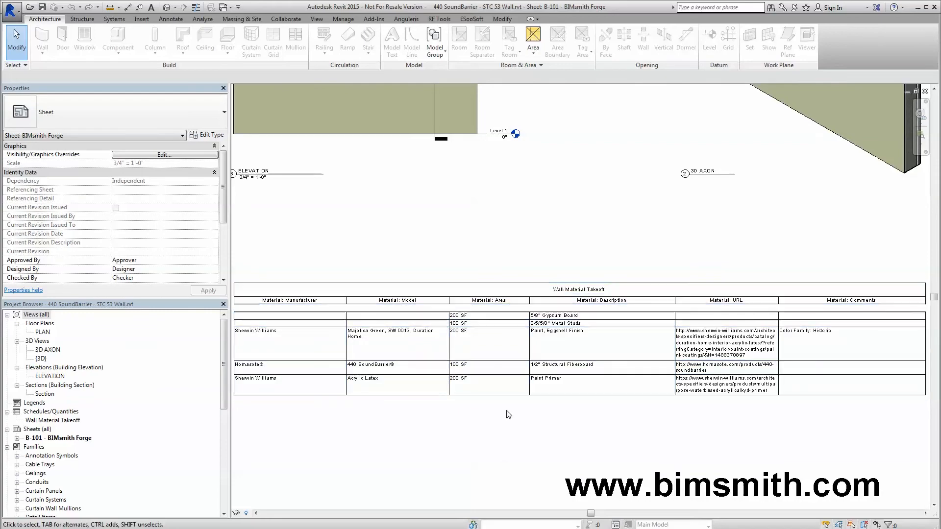